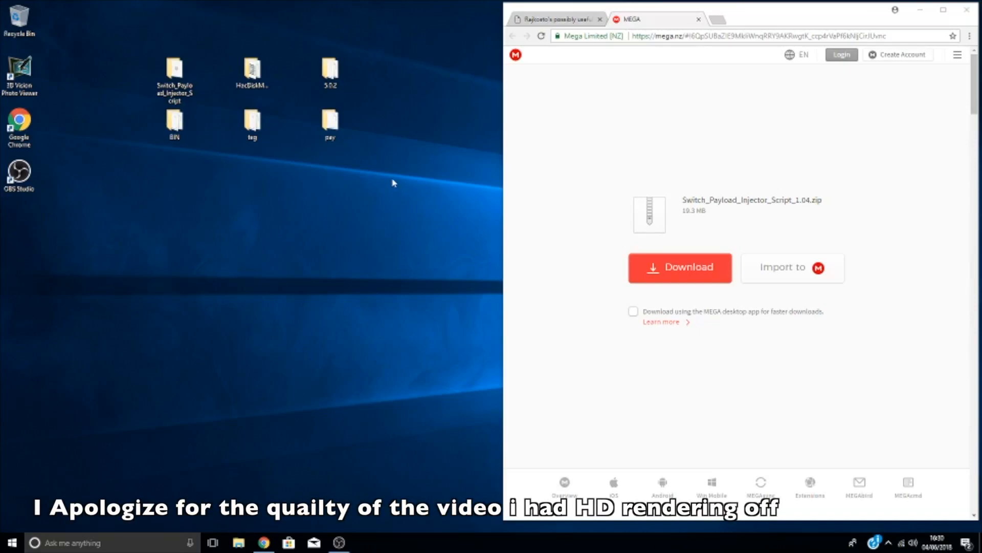
{"action": "mouse_move", "coordinate": [408, 175]}
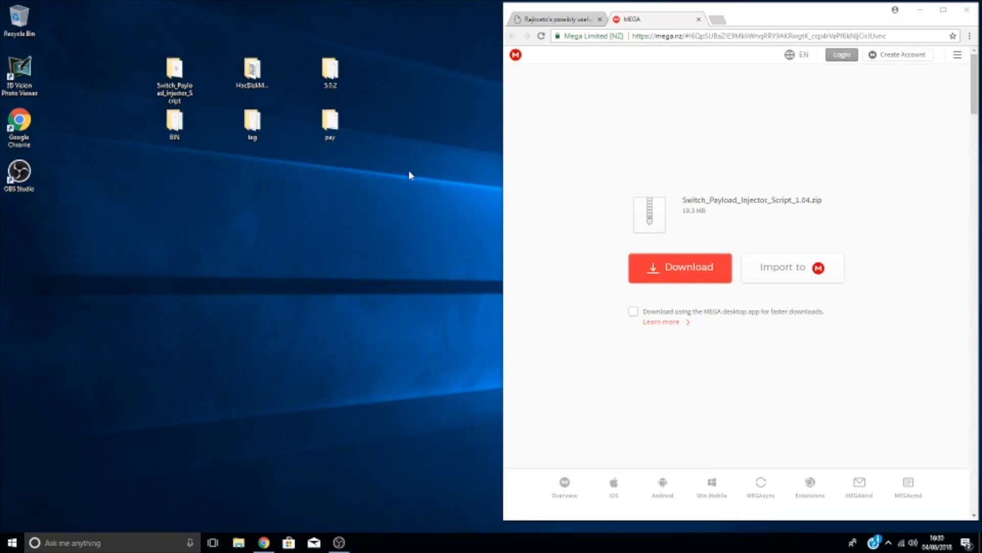
{"action": "mouse_move", "coordinate": [358, 221]}
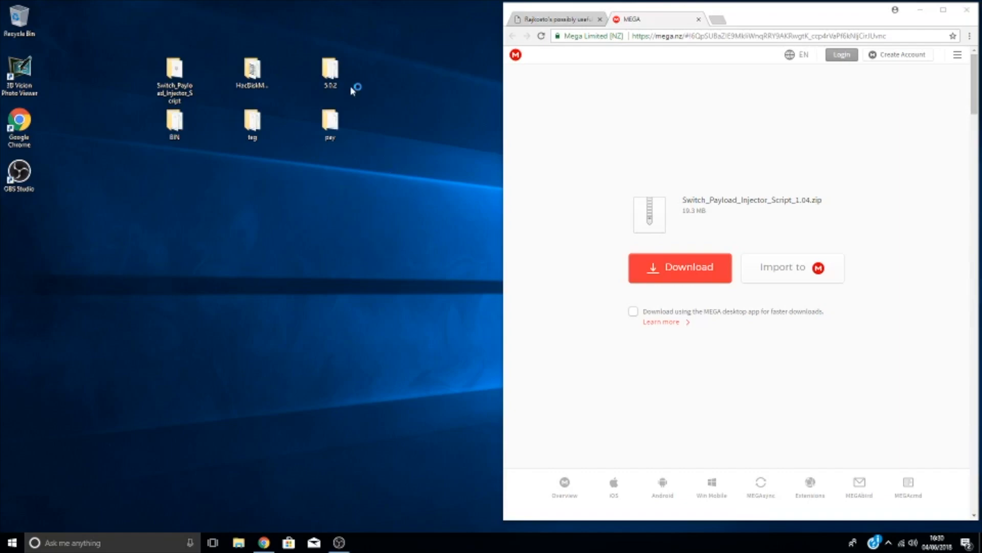
Open the 5.0.2 backup folder with the BCPKG2 partition files and SYSTEM.
{"action": "left_click", "coordinate": [329, 71]}
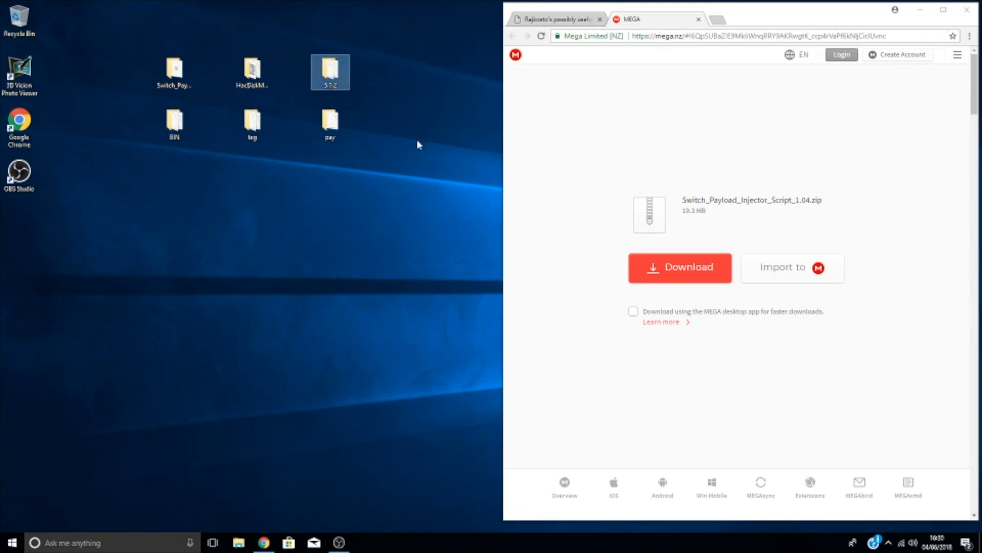
{"action": "mouse_move", "coordinate": [332, 94]}
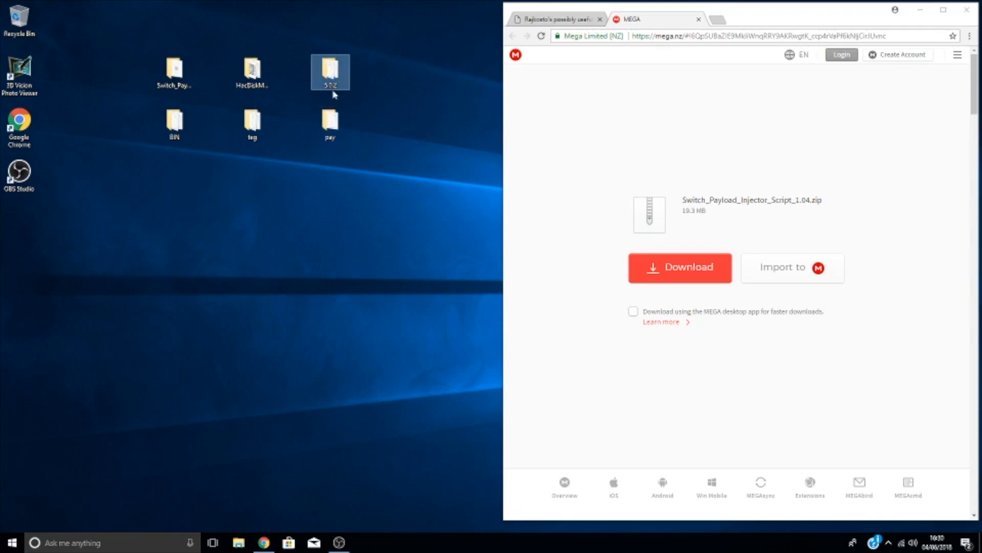
{"action": "mouse_move", "coordinate": [287, 90]}
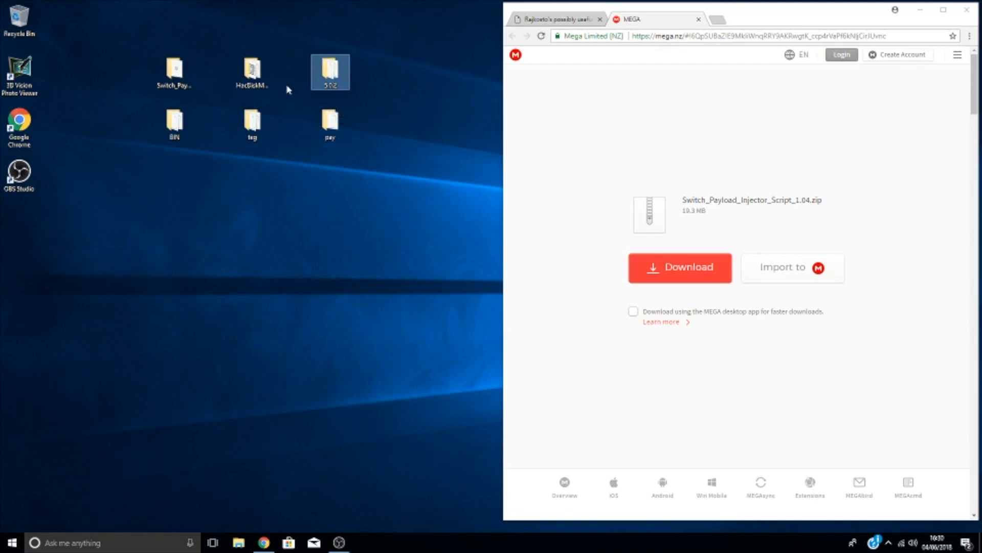
{"action": "mouse_move", "coordinate": [301, 27]}
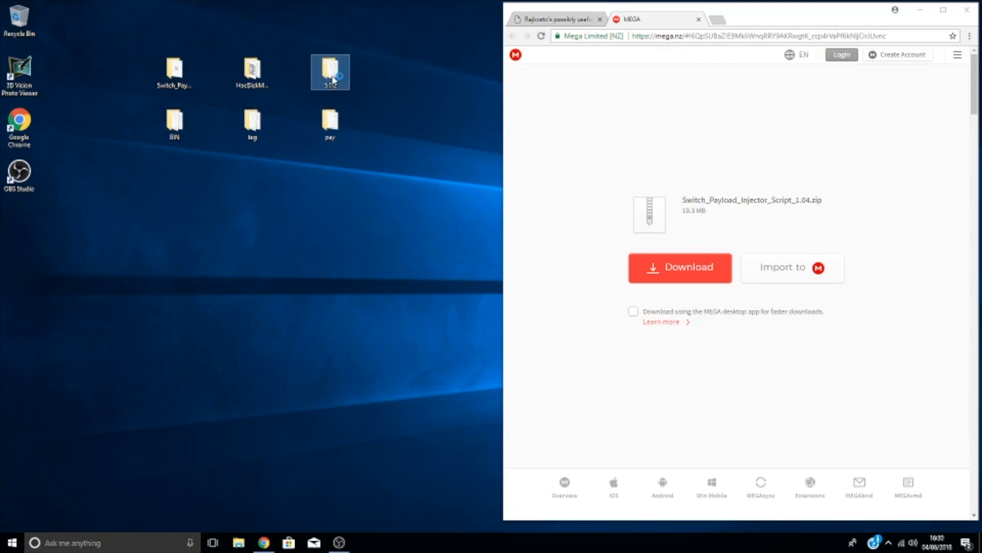
{"action": "mouse_move", "coordinate": [305, 50]}
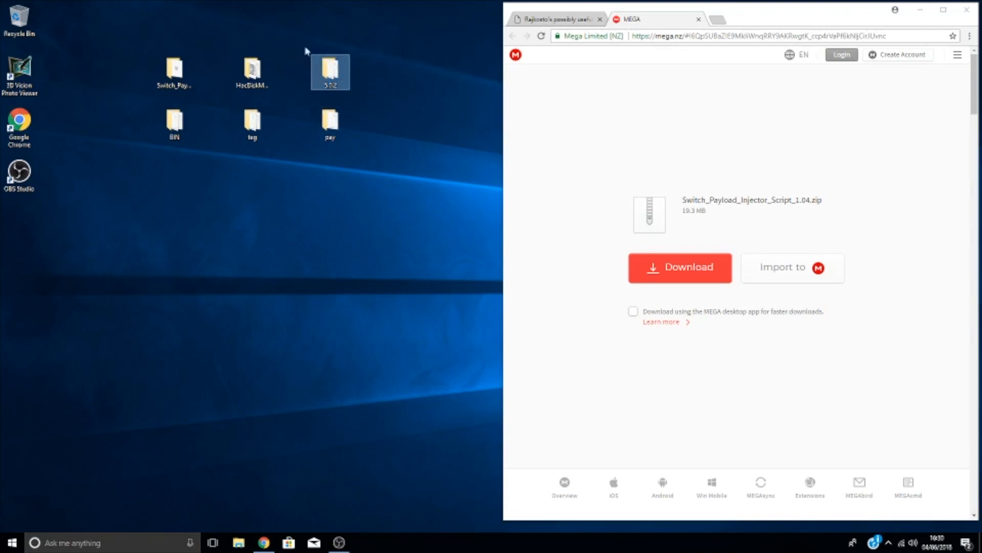
{"action": "mouse_move", "coordinate": [312, 33]}
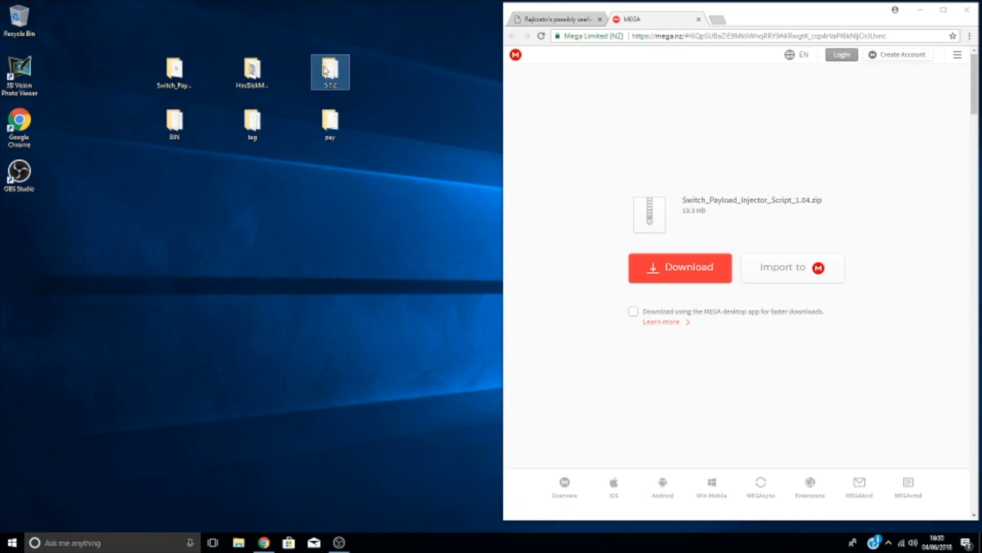
{"action": "mouse_move", "coordinate": [330, 75]}
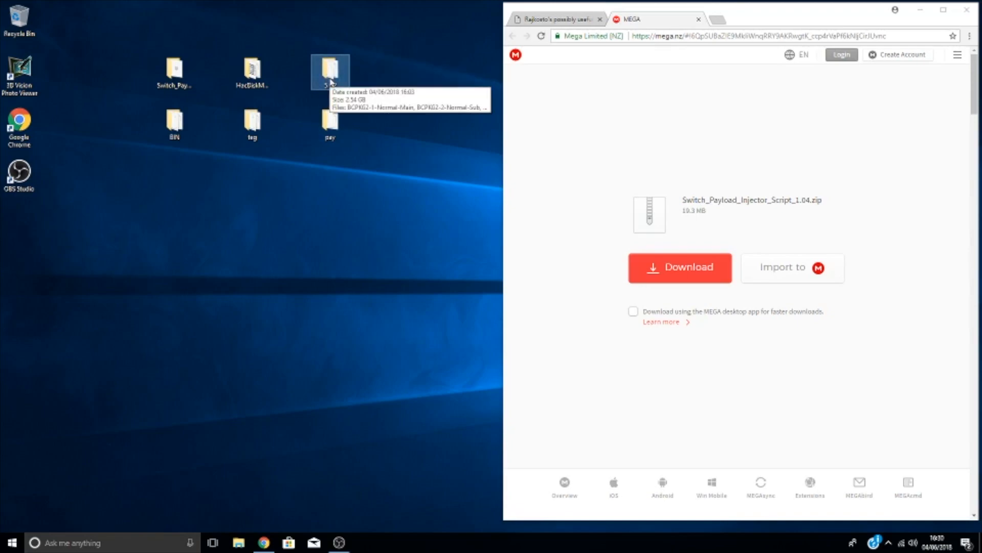
{"action": "double_click", "coordinate": [330, 70]}
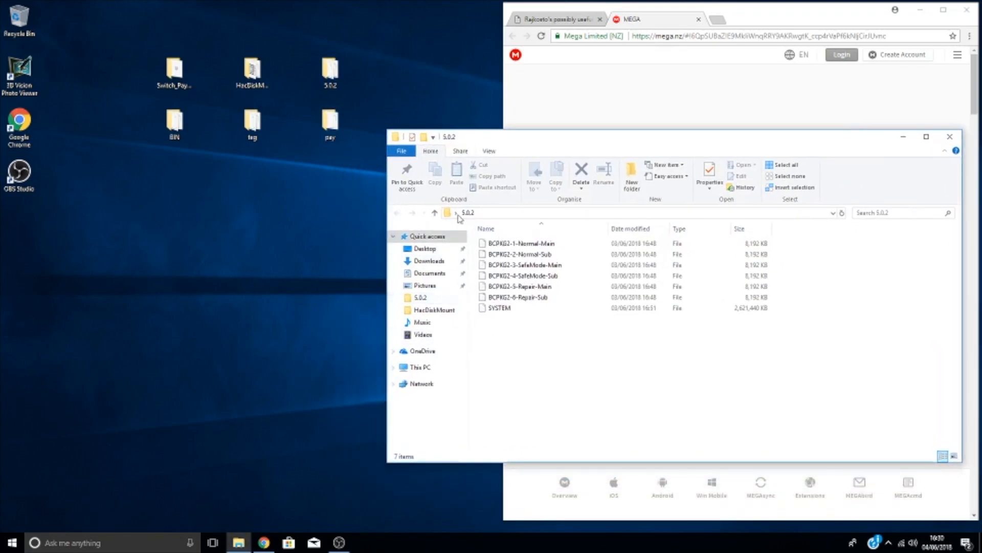
{"action": "mouse_move", "coordinate": [582, 377]}
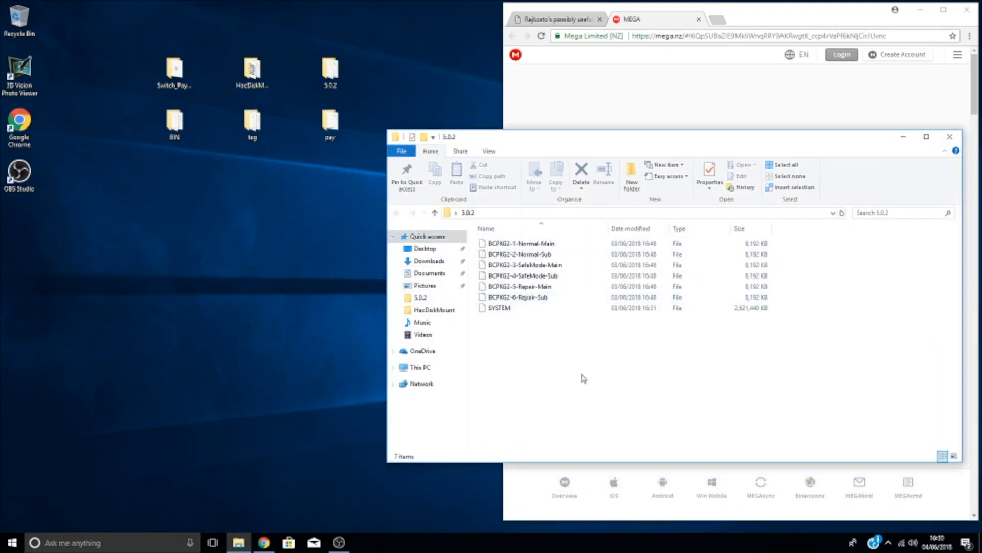
{"action": "mouse_move", "coordinate": [684, 416]}
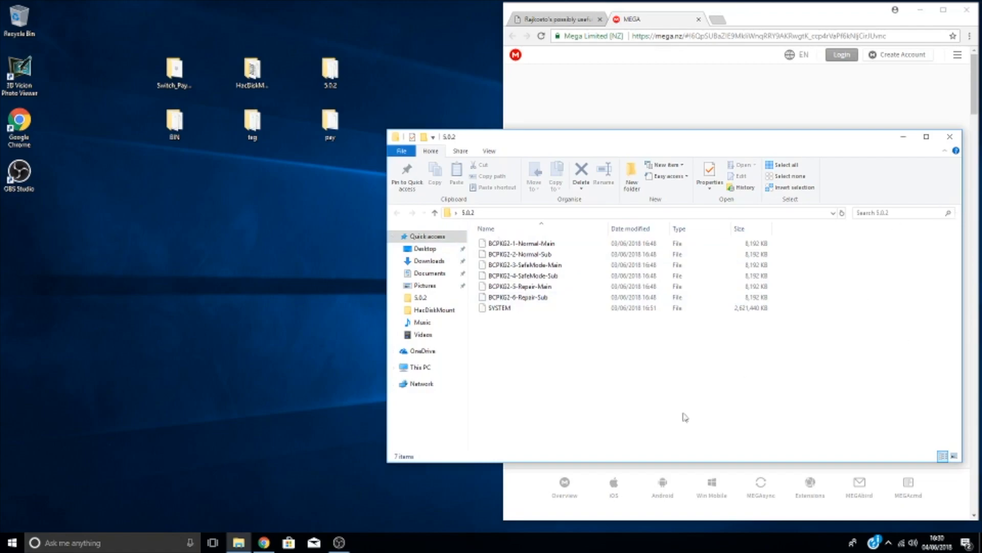
{"action": "mouse_move", "coordinate": [572, 347]}
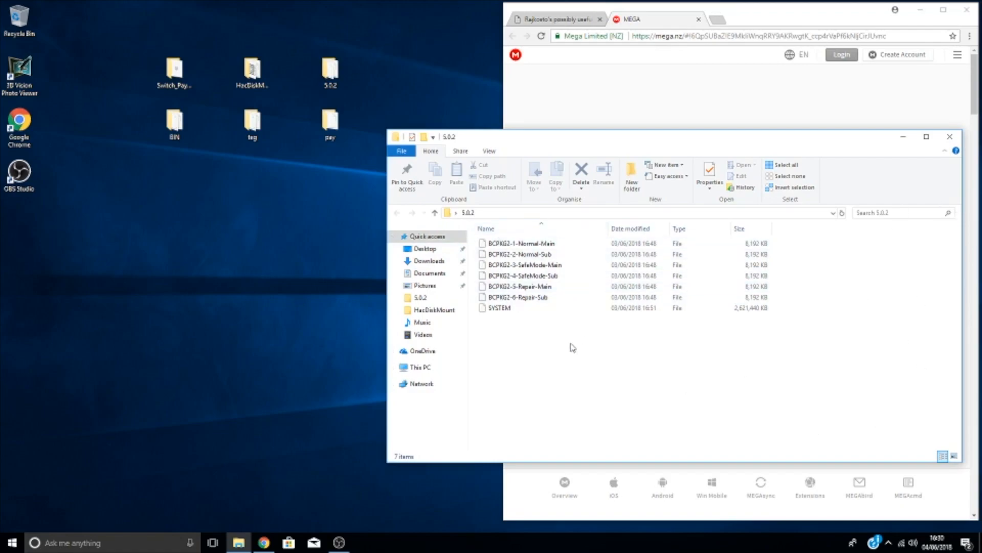
{"action": "mouse_move", "coordinate": [374, 108]}
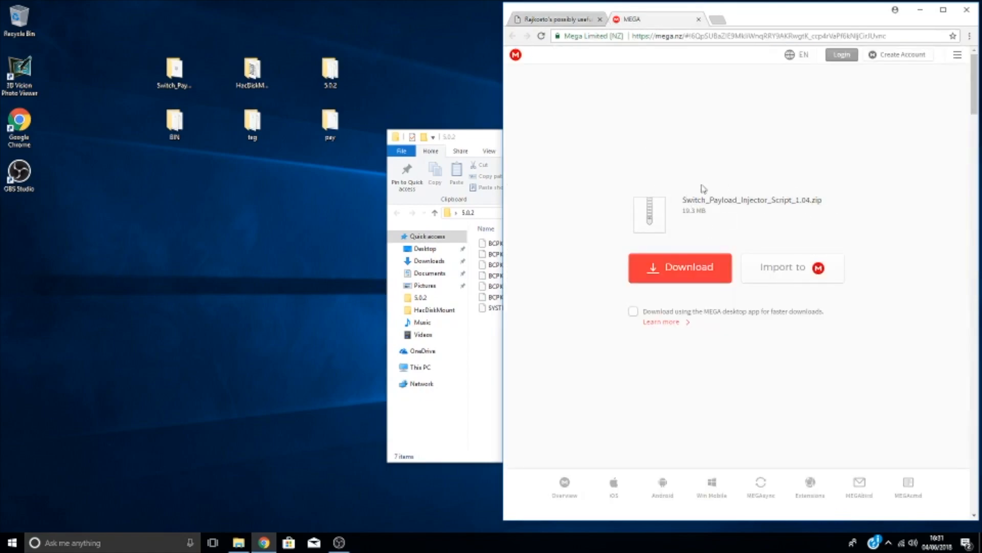
{"action": "mouse_move", "coordinate": [717, 205]}
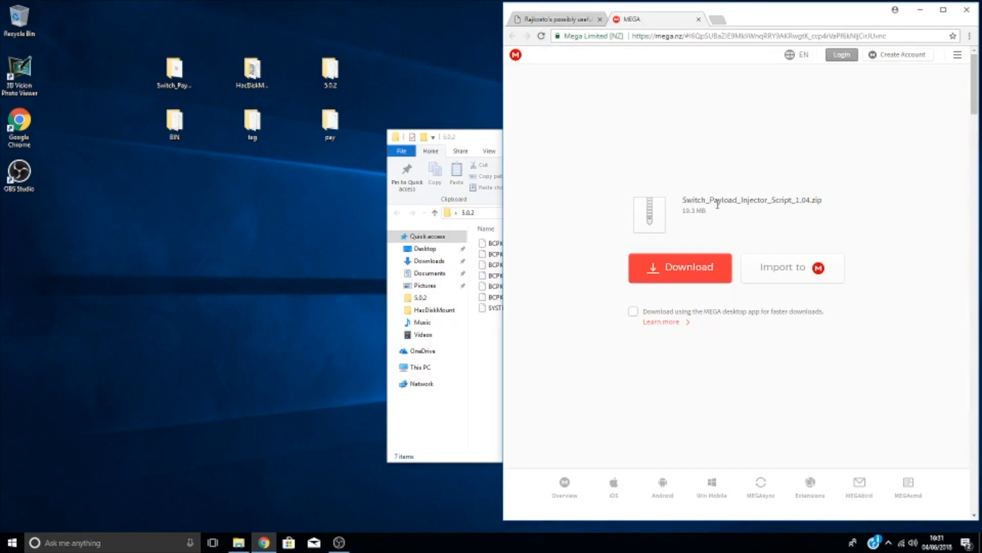
{"action": "mouse_move", "coordinate": [685, 185]}
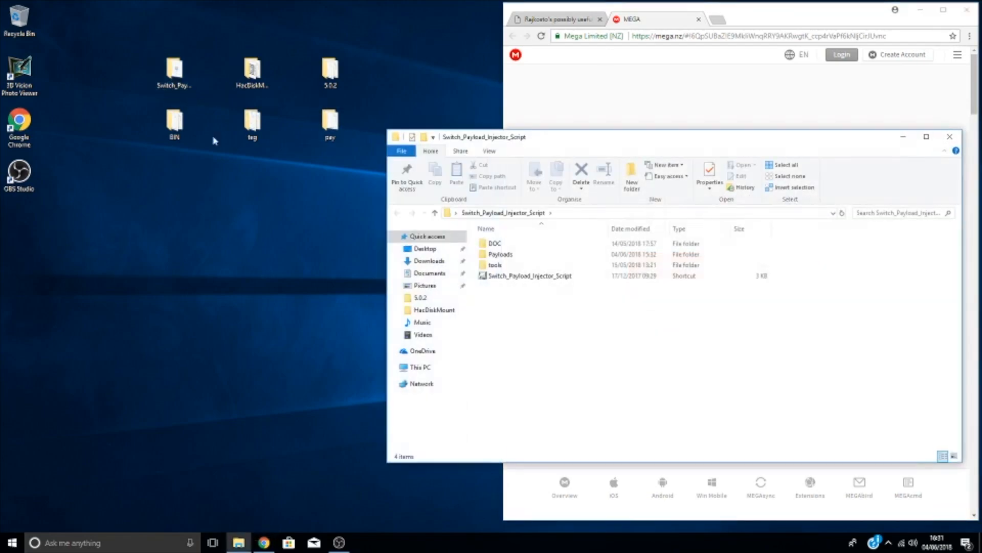
{"action": "mouse_move", "coordinate": [494, 265]}
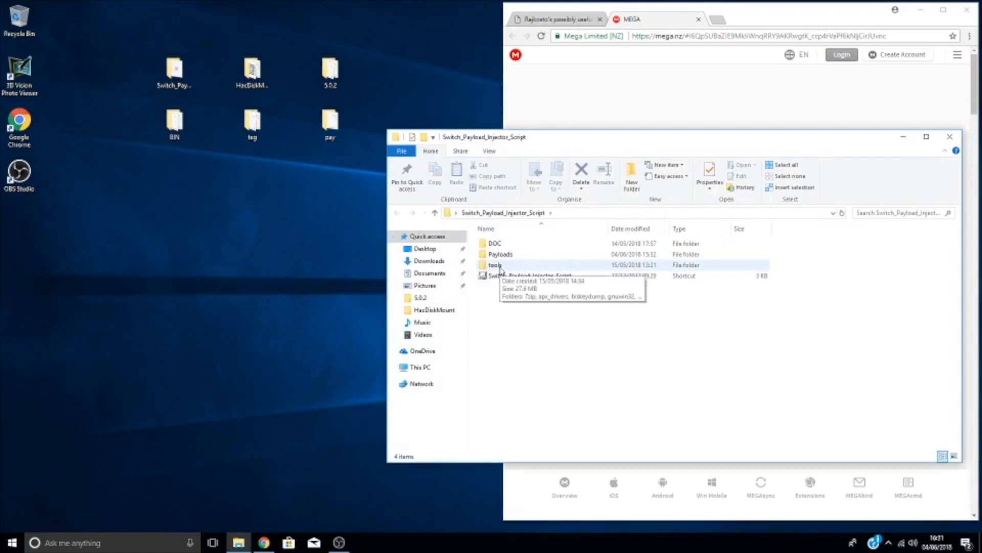
Launch the Switch_Payload_Injector_Script shortcut and allow it past the security warning.
{"action": "double_click", "coordinate": [495, 266]}
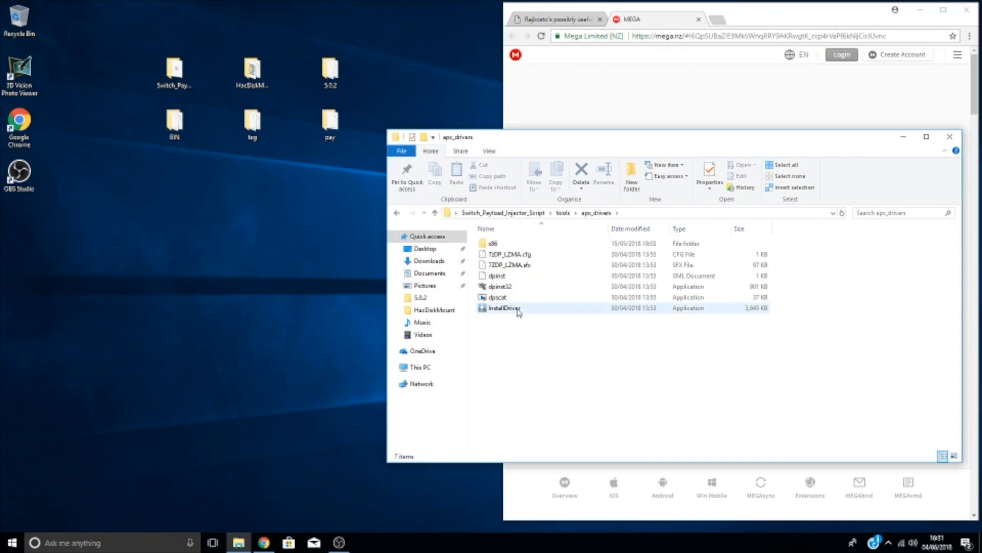
{"action": "mouse_move", "coordinate": [517, 288]}
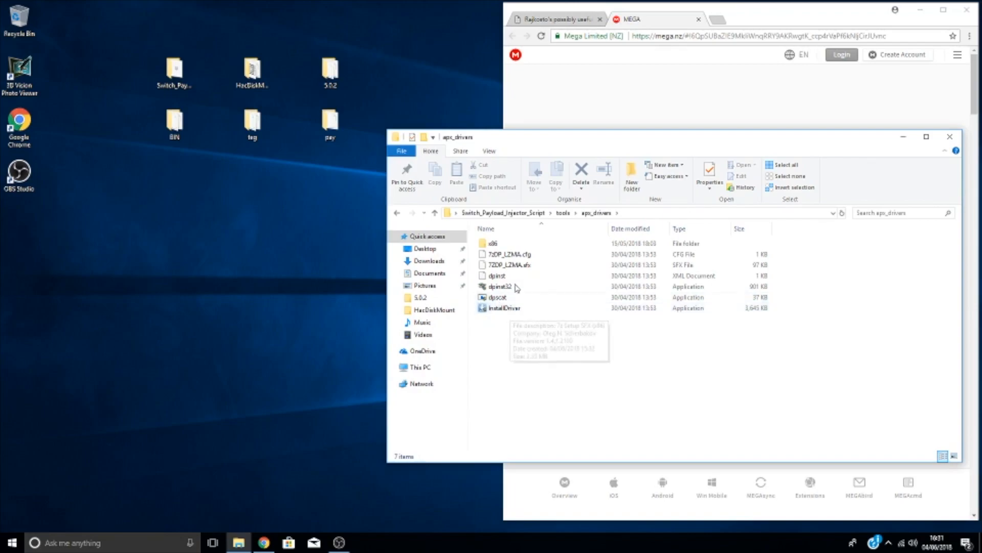
{"action": "left_click", "coordinate": [503, 213]}
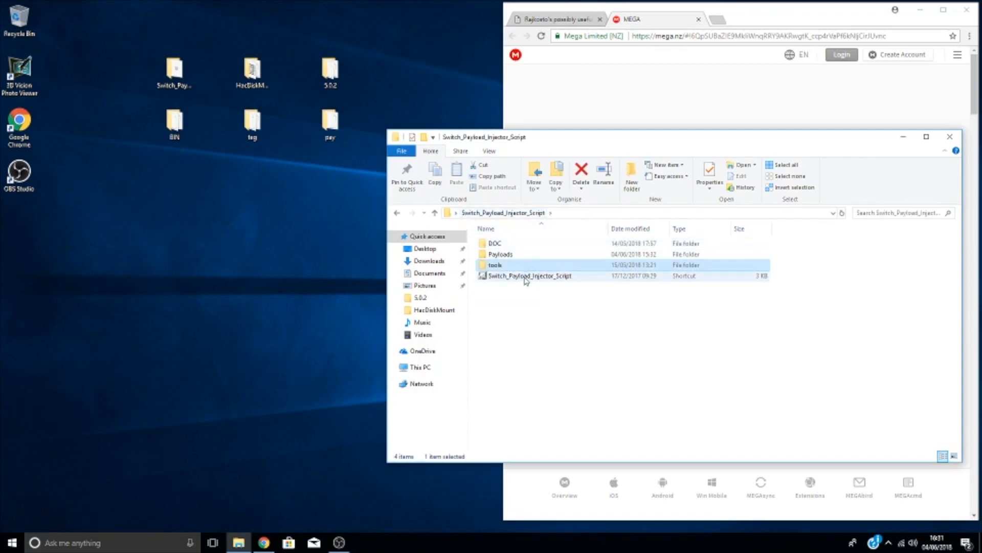
{"action": "double_click", "coordinate": [530, 276]}
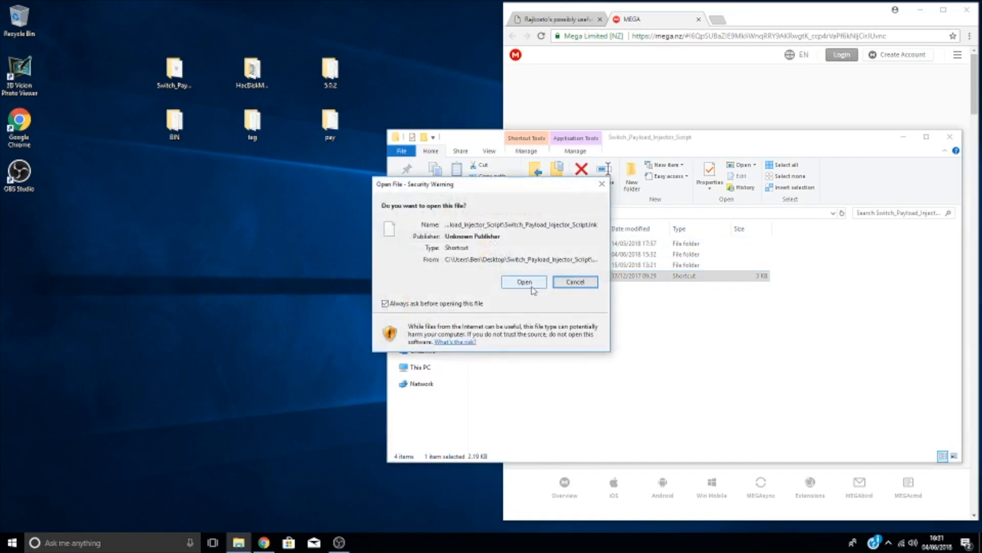
{"action": "left_click", "coordinate": [524, 282]}
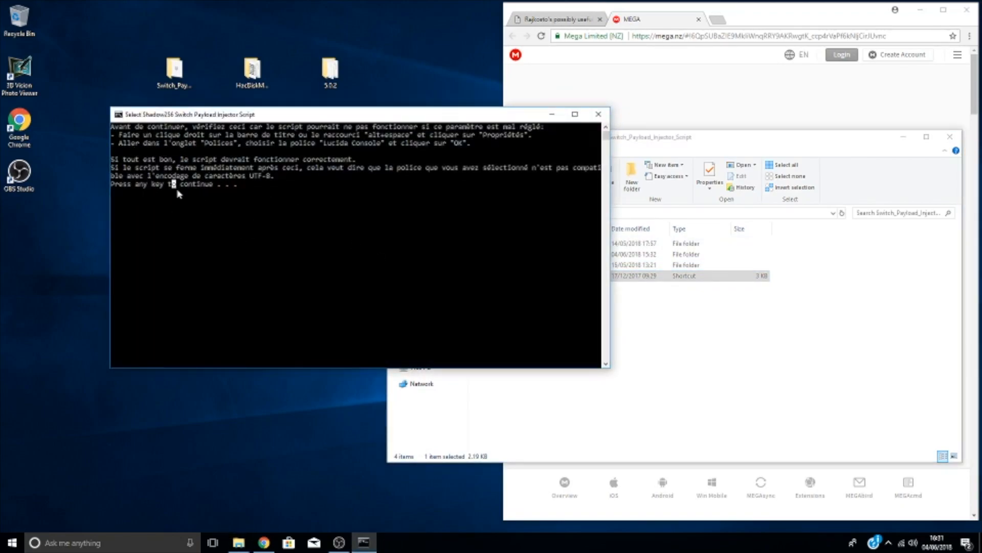
{"action": "mouse_move", "coordinate": [239, 189]}
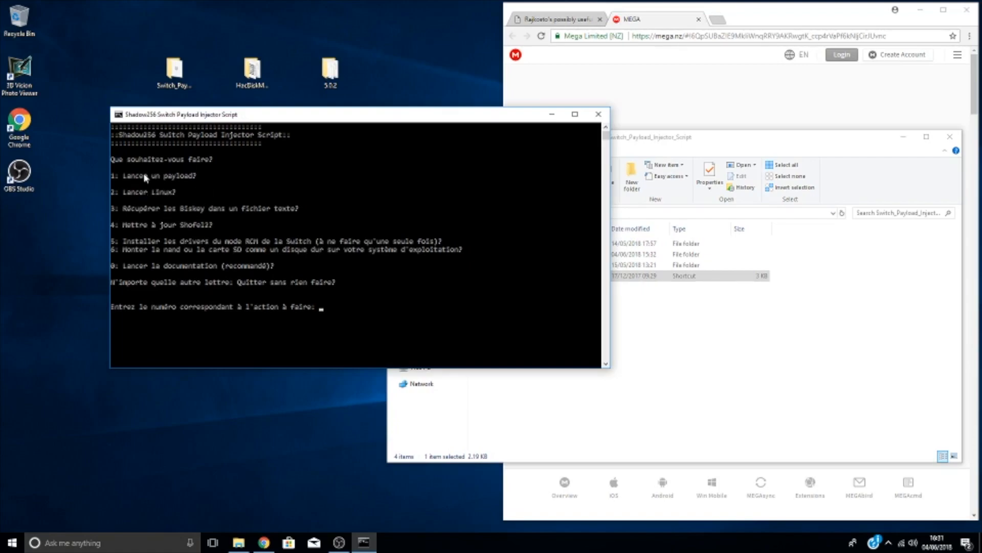
{"action": "mouse_move", "coordinate": [195, 233]}
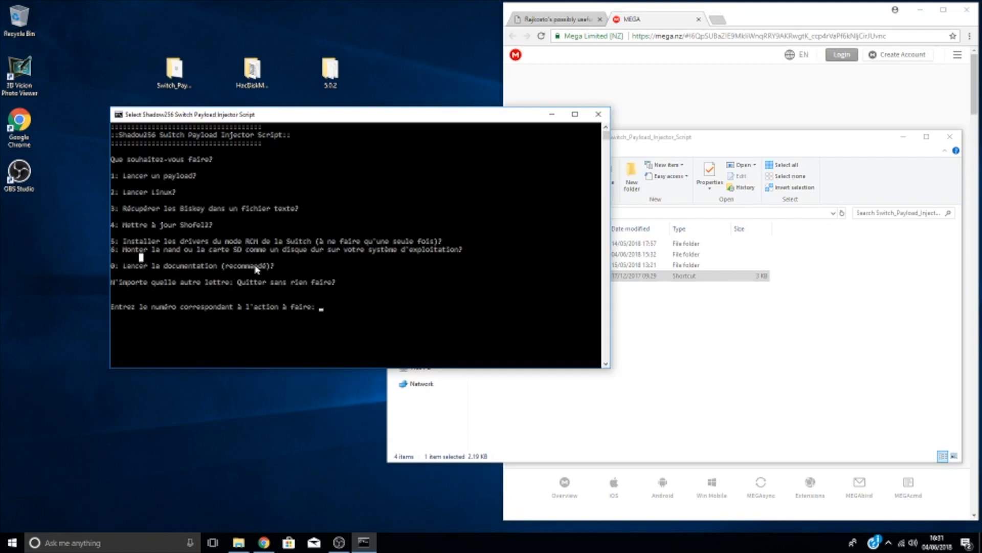
Answer the injector prompts to mount the console NAND over USB.
{"action": "type", "text": "6"}
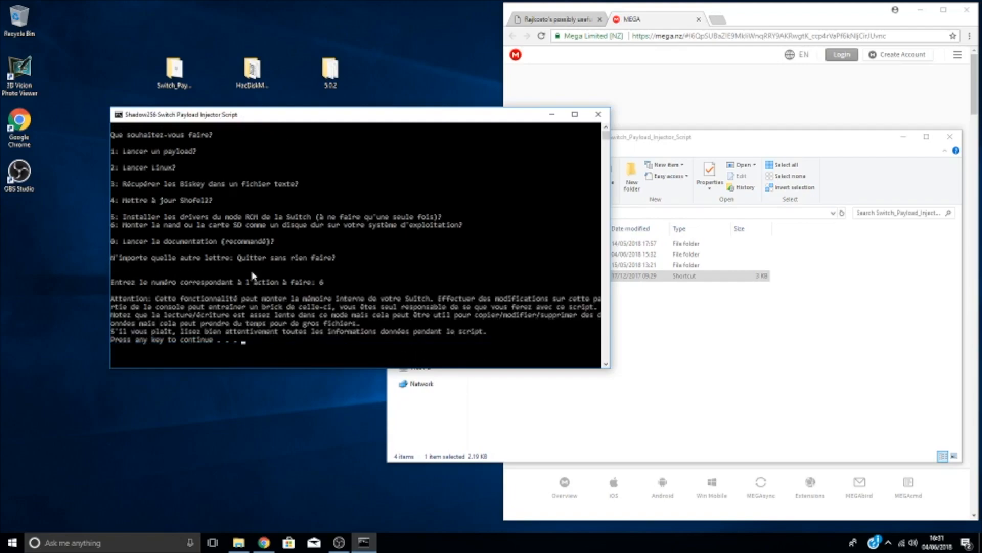
{"action": "mouse_move", "coordinate": [278, 316]}
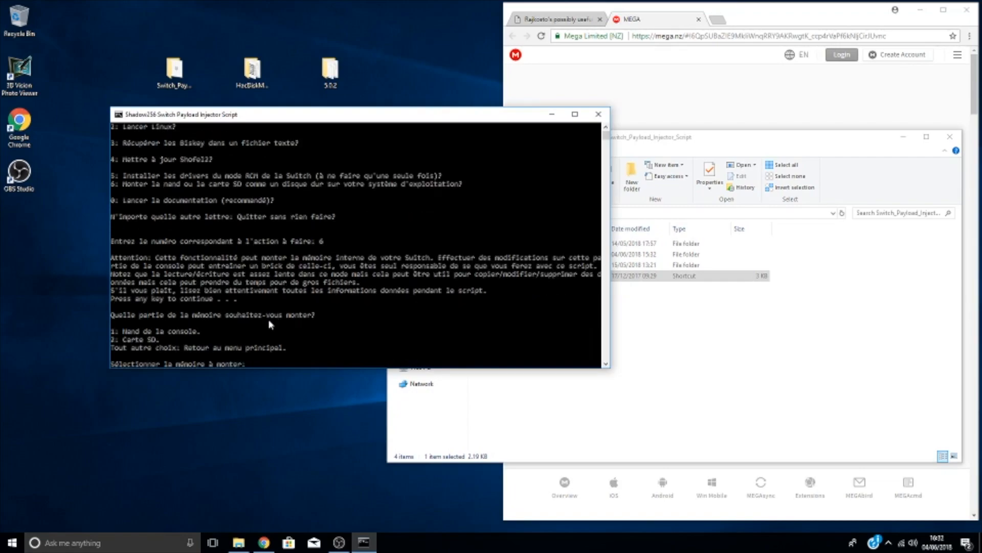
{"action": "type", "text": "1"}
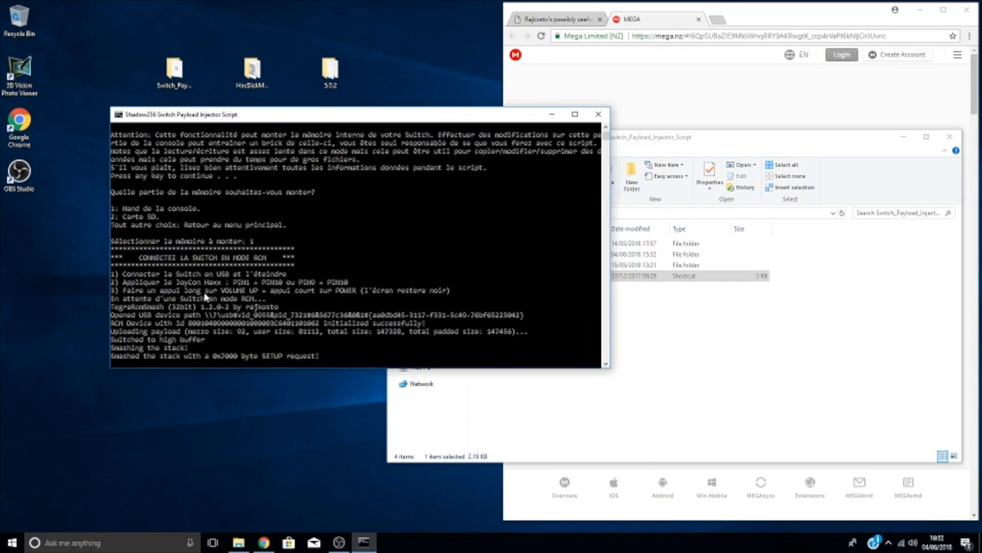
{"action": "mouse_move", "coordinate": [250, 368]}
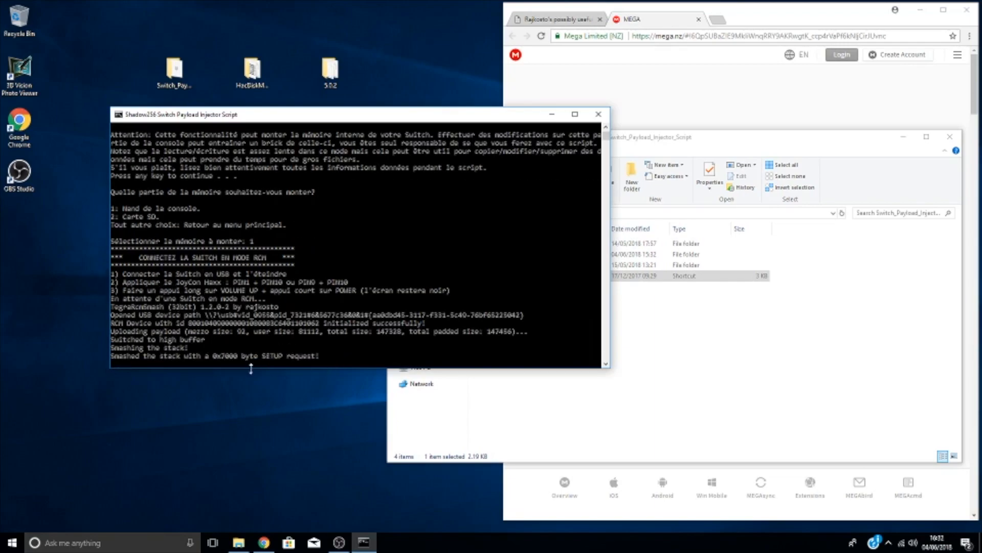
{"action": "mouse_move", "coordinate": [280, 331]}
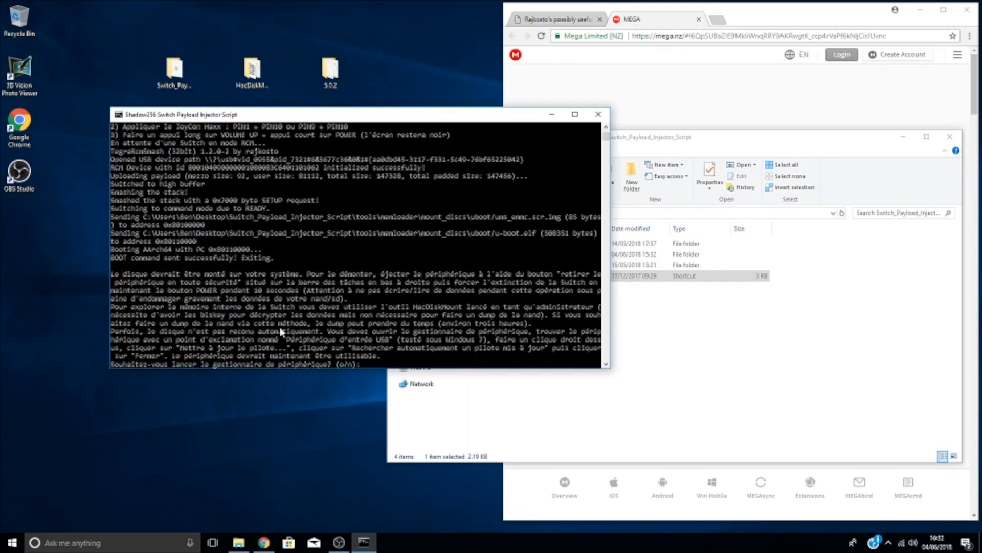
{"action": "mouse_move", "coordinate": [635, 107]}
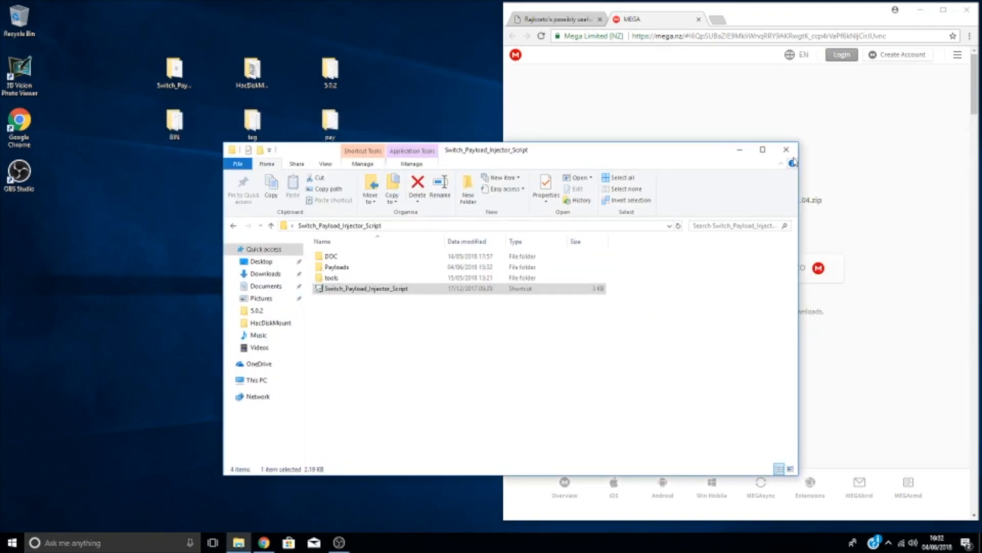
Launch HacDiskMount.exe from the HacDiskMount folder.
{"action": "left_click", "coordinate": [784, 149]}
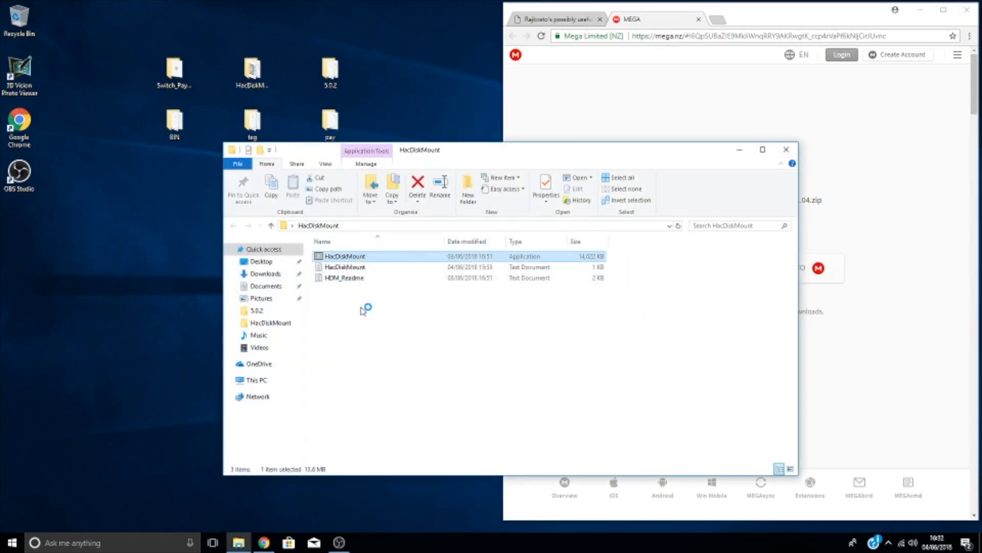
{"action": "double_click", "coordinate": [344, 255]}
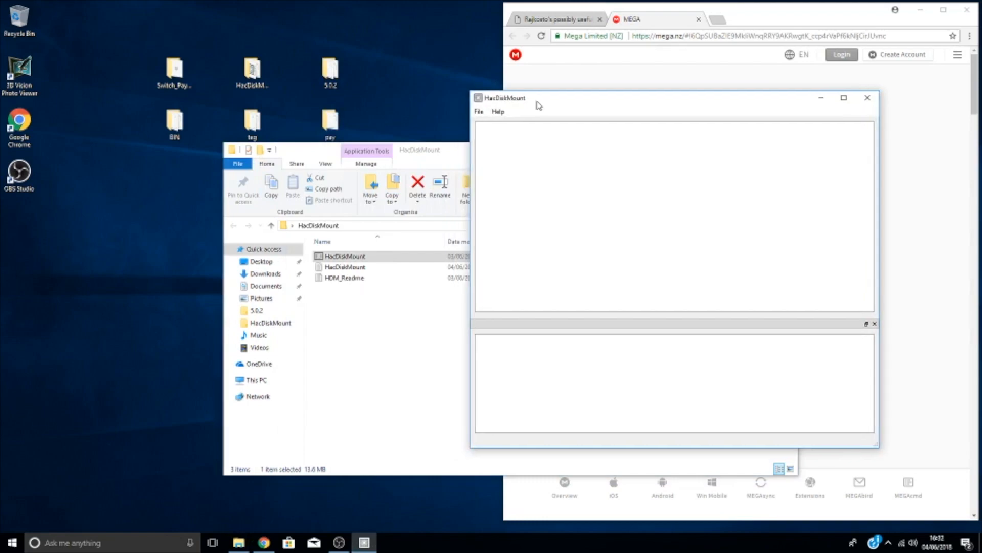
Open physical drive Linux UMS disk 0 (29.121GB) in HacDiskMount.
{"action": "left_click", "coordinate": [478, 111]}
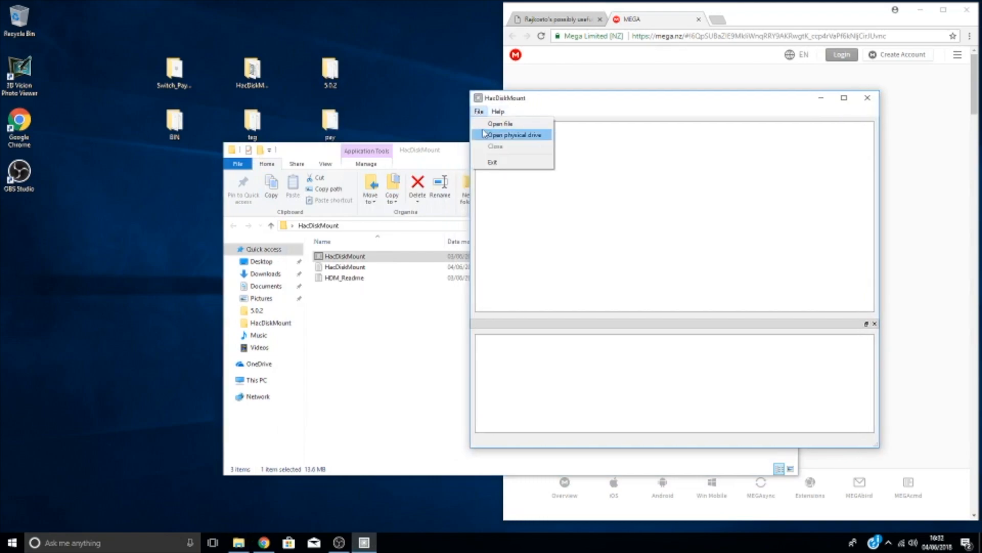
{"action": "left_click", "coordinate": [514, 134]}
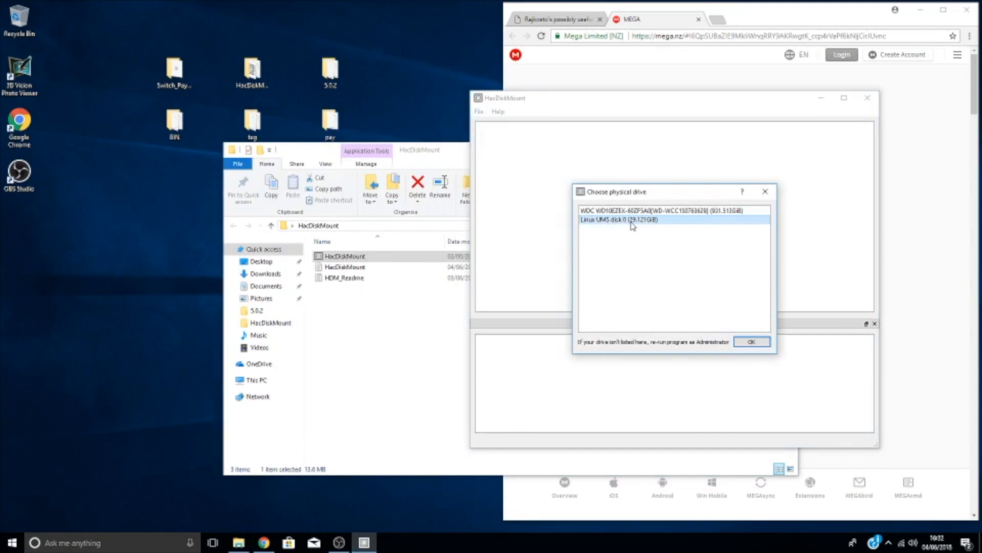
{"action": "mouse_move", "coordinate": [752, 349]}
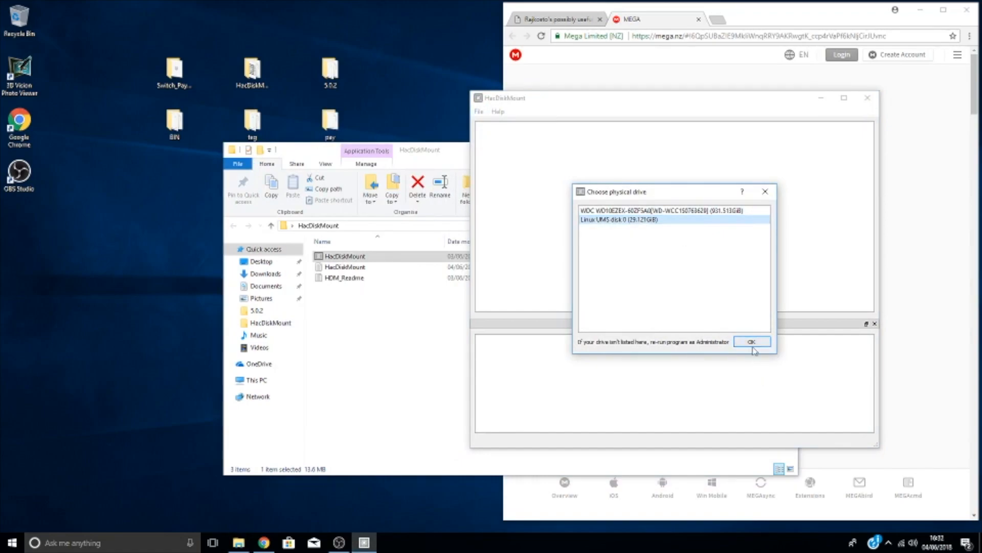
{"action": "left_click", "coordinate": [751, 341]}
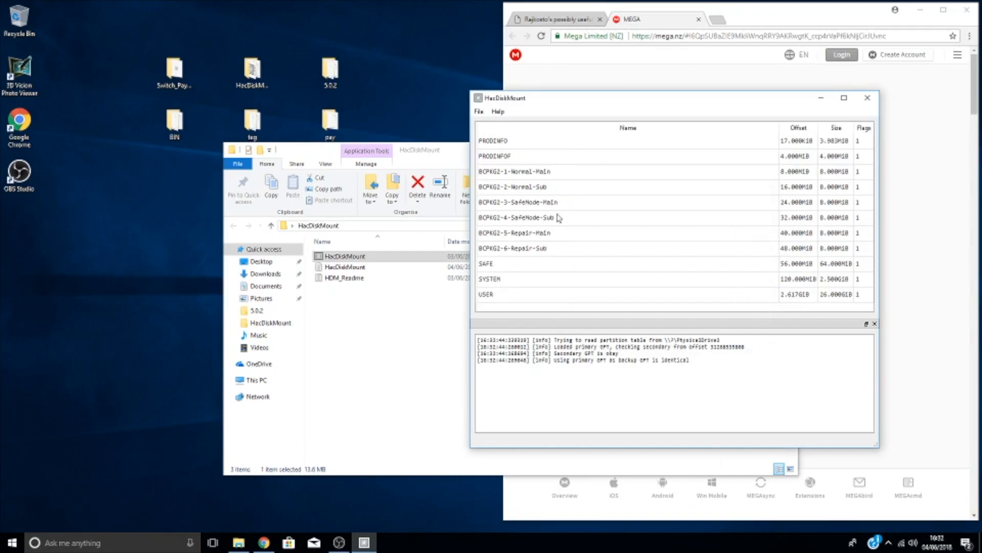
{"action": "mouse_move", "coordinate": [333, 99]}
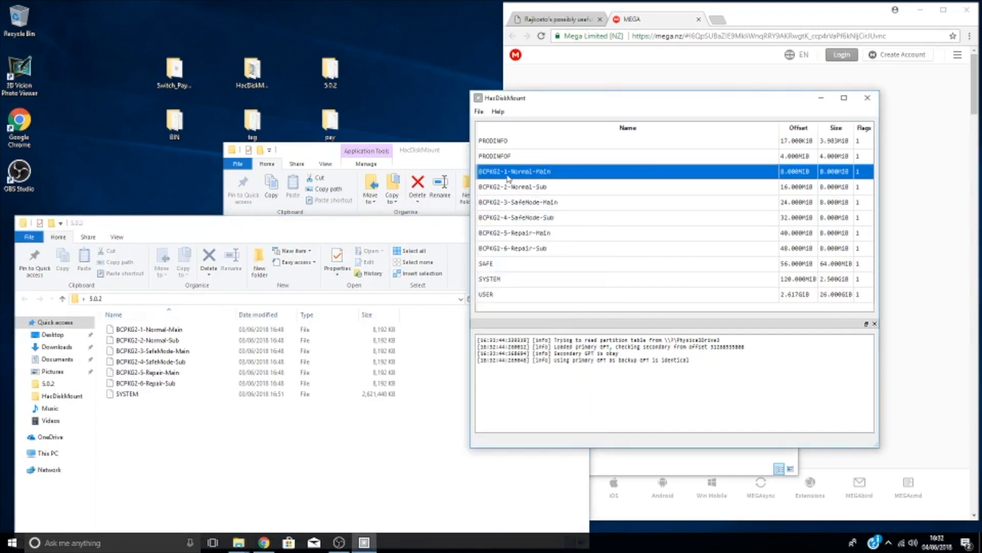
Restore BCPKG2-1-Normal-Main from the 5.0.2 BCPKG2-1-Normal-Main backup file.
{"action": "left_click", "coordinate": [148, 329]}
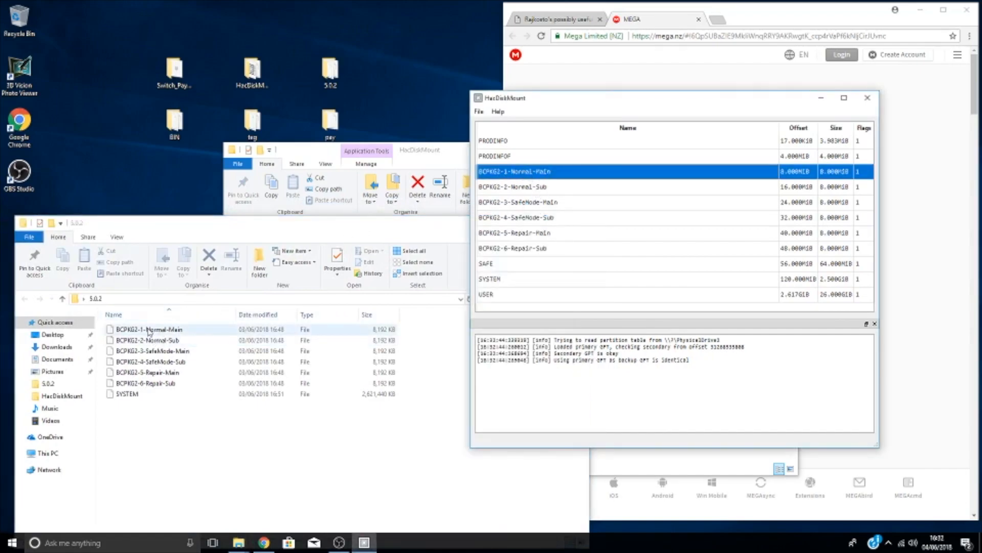
{"action": "double_click", "coordinate": [514, 171]}
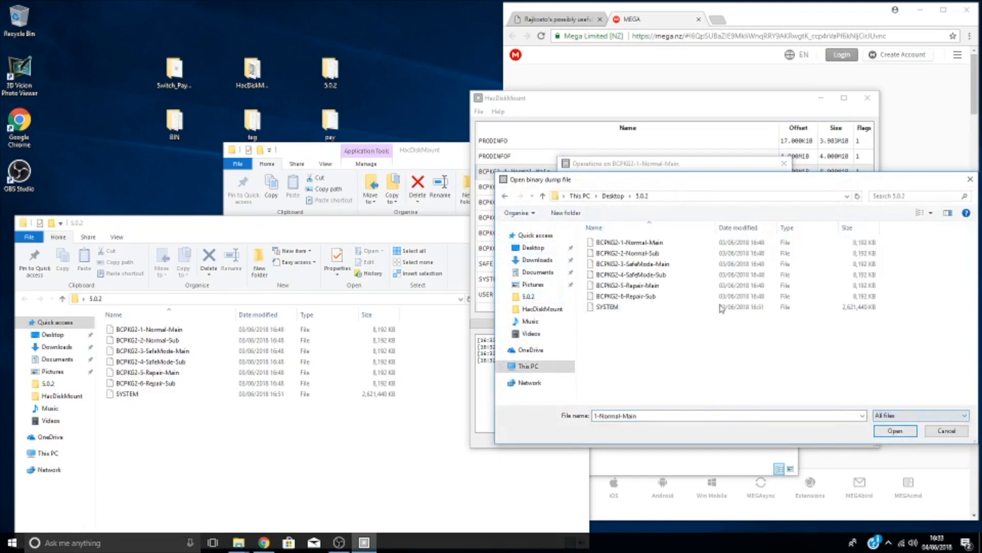
{"action": "left_click", "coordinate": [895, 430]}
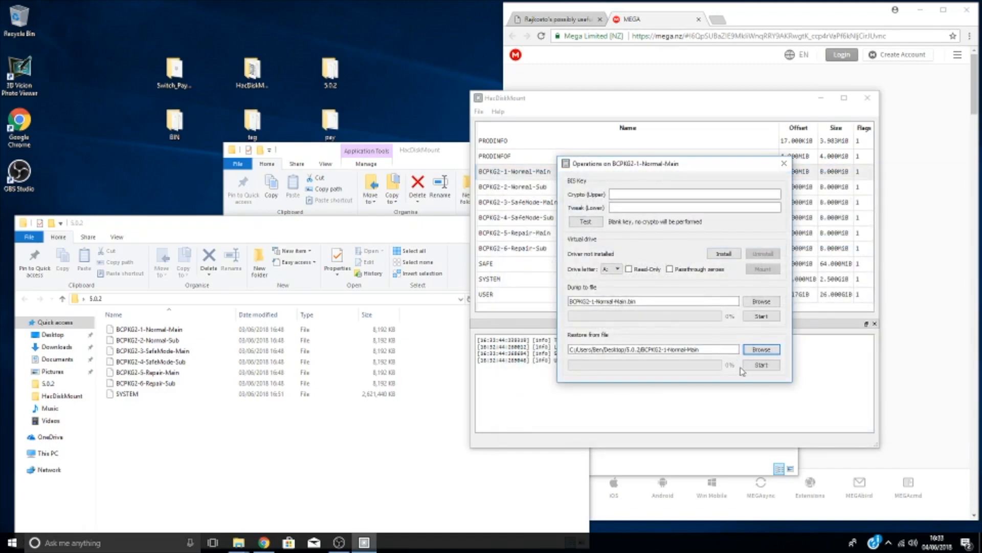
{"action": "left_click", "coordinate": [761, 365]}
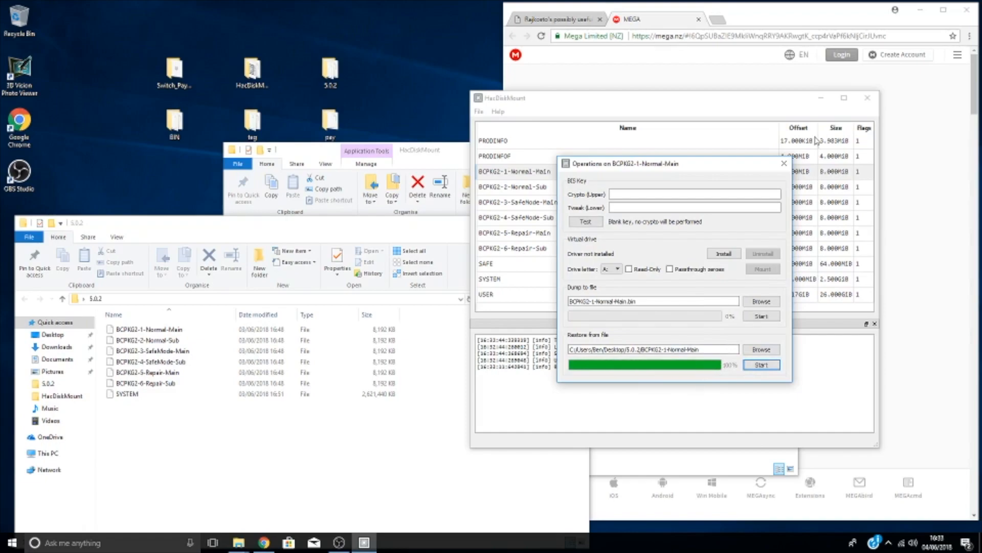
Restore BCPKG2-2-Normal-Sub from its 5.0.2 backup file, showing all file types.
{"action": "left_click", "coordinate": [513, 186]}
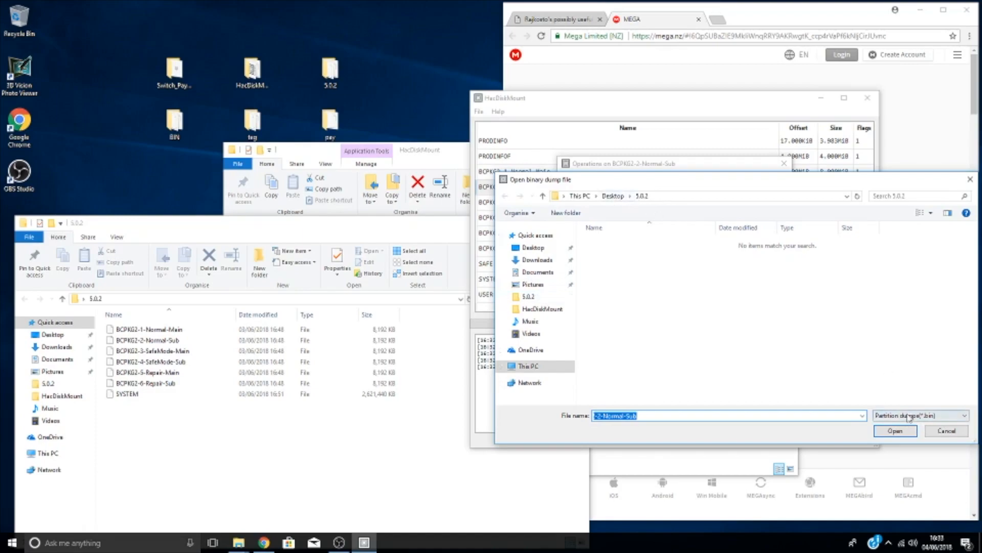
{"action": "left_click", "coordinate": [919, 416]}
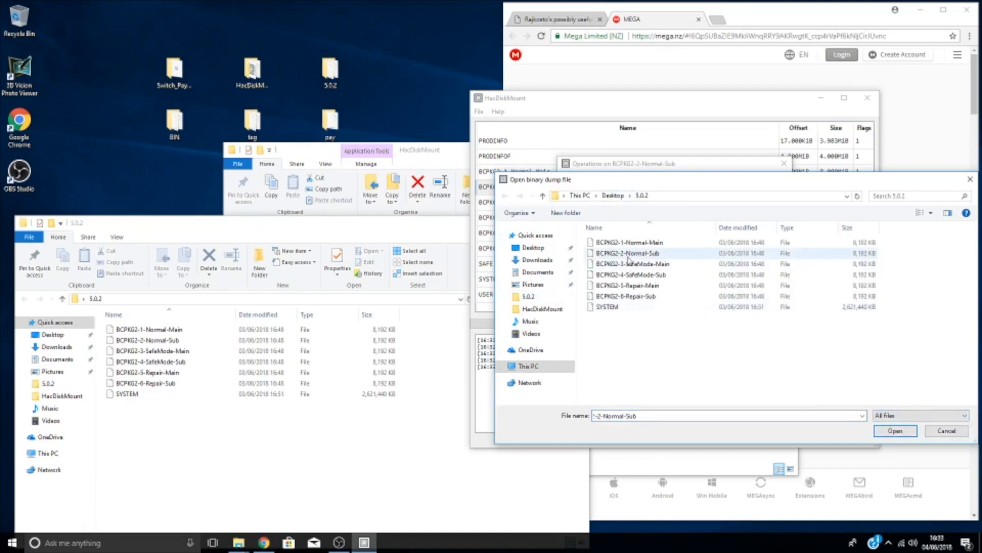
{"action": "left_click", "coordinate": [896, 430]}
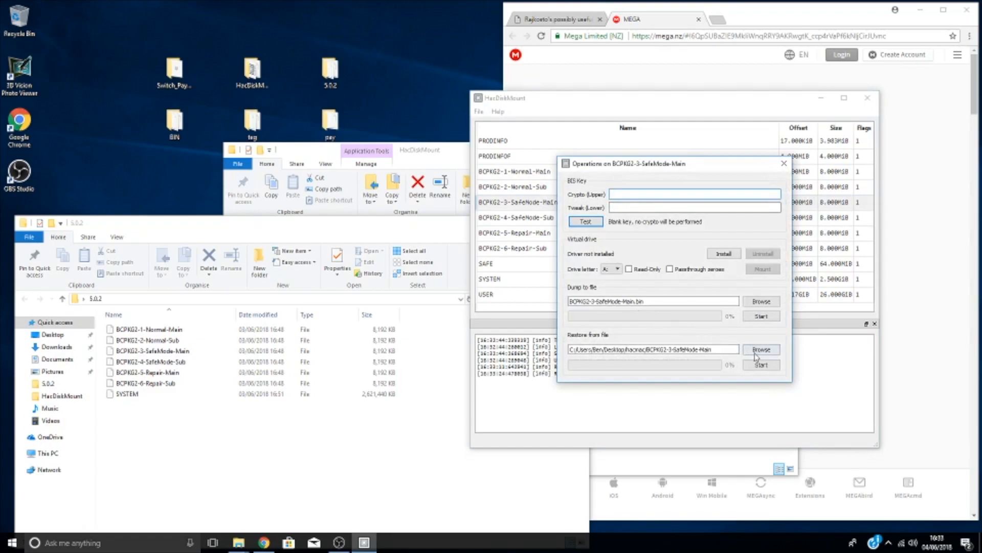
Restore BCPKG2-3-SafeMode-Main and BCPKG2-4-SafeMode-Sub from their 5.0.2 backup files.
{"action": "left_click", "coordinate": [760, 348]}
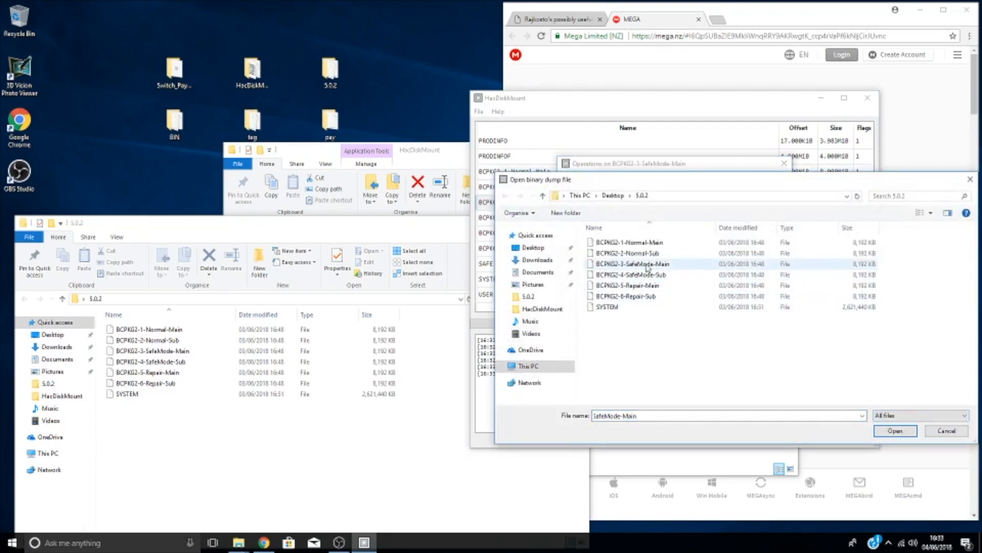
{"action": "left_click", "coordinate": [895, 430]}
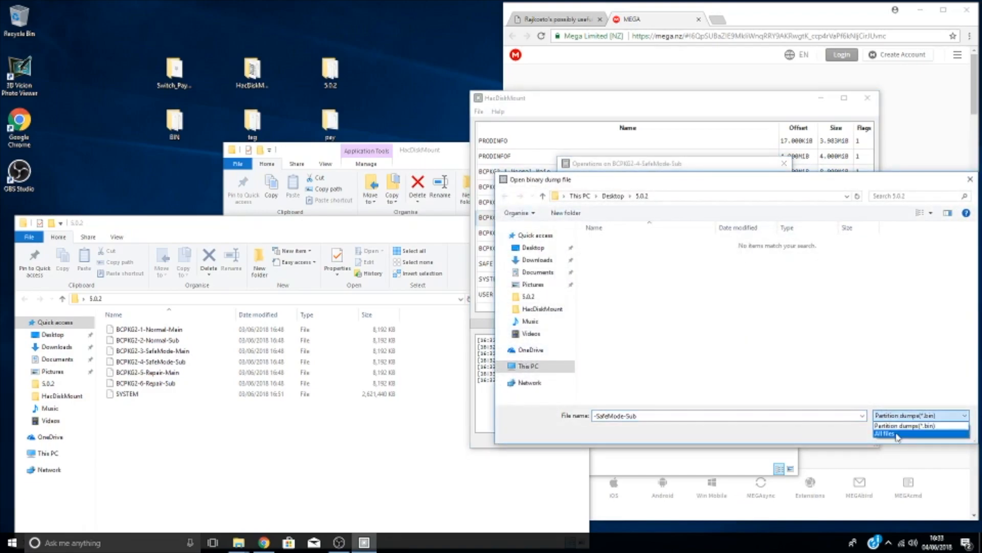
{"action": "left_click", "coordinate": [884, 433]}
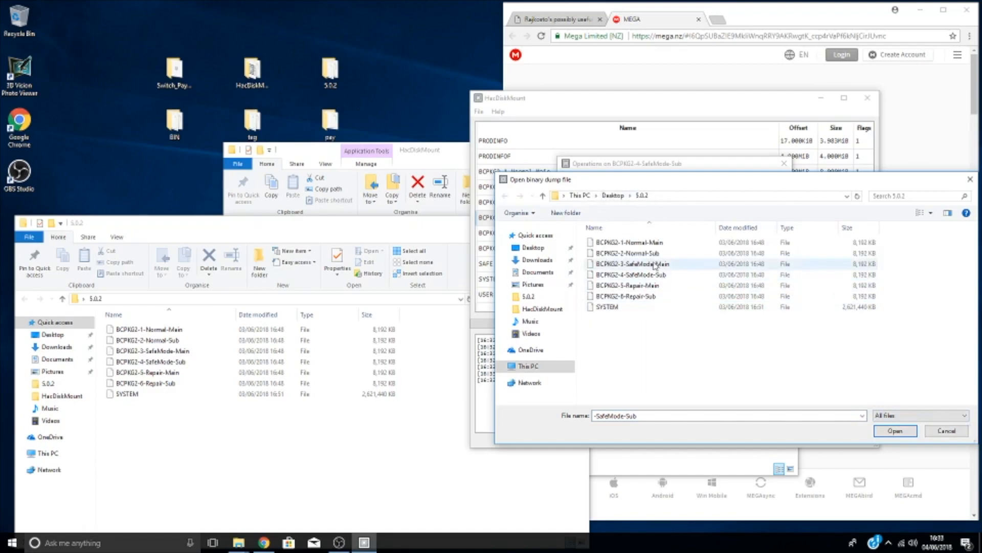
{"action": "left_click", "coordinate": [893, 431]}
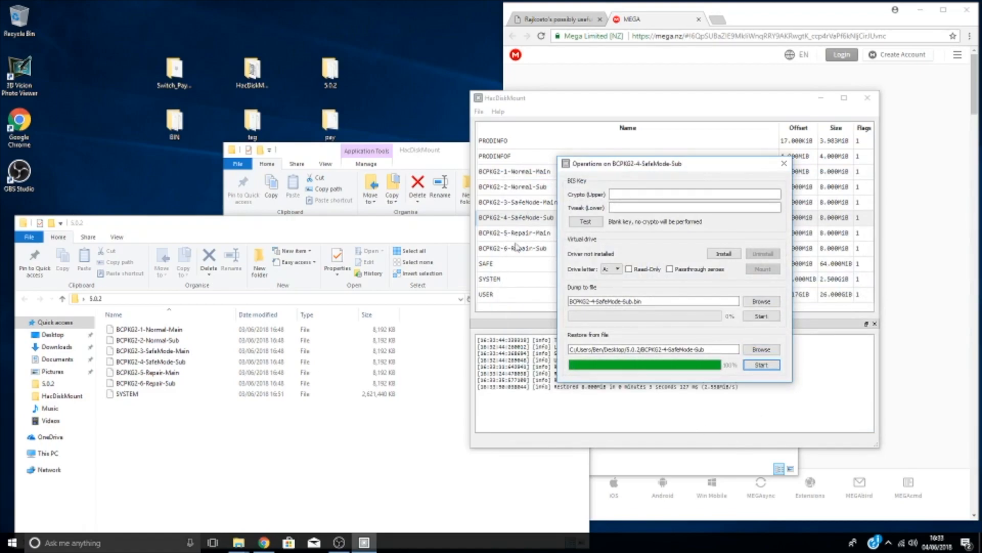
Restore BCPKG2-5-Repair-Main from 5.0.2, then list all files for BCPKG2-6-Repair-Sub.
{"action": "left_click", "coordinate": [784, 163]}
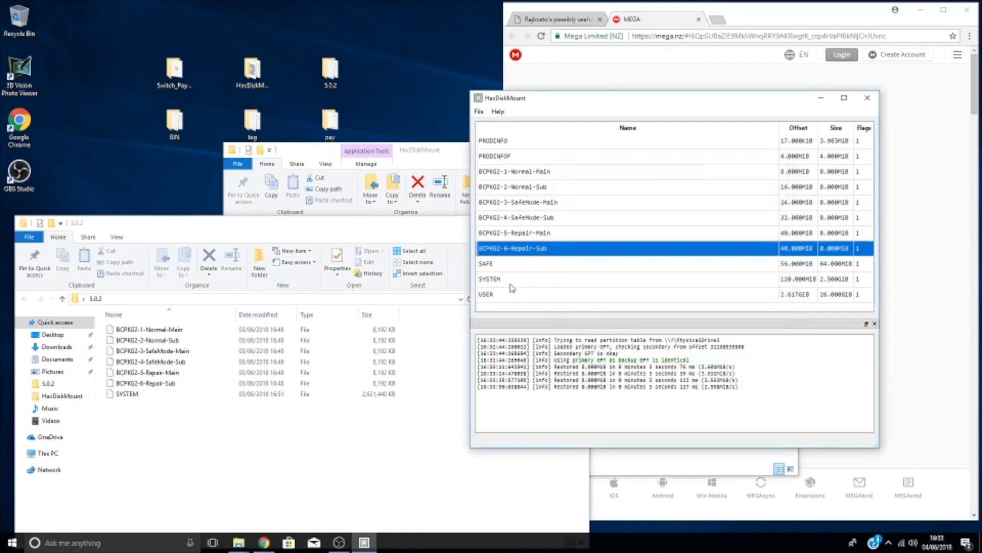
{"action": "left_click", "coordinate": [495, 278]}
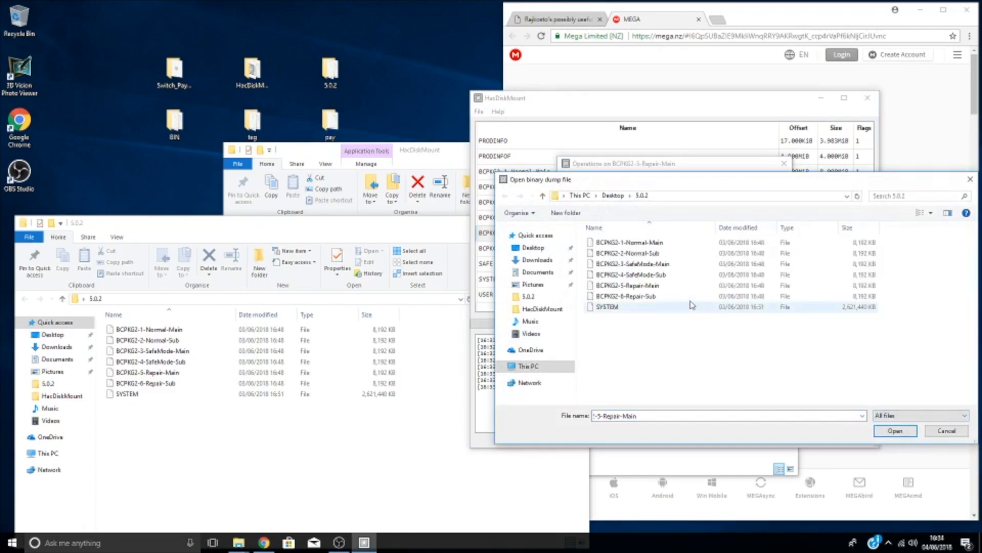
{"action": "left_click", "coordinate": [626, 285]}
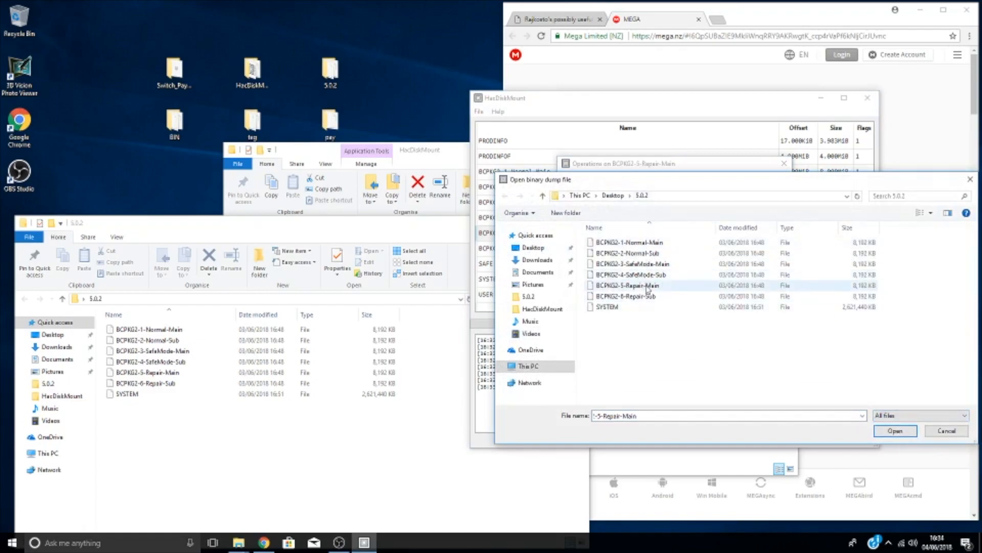
{"action": "left_click", "coordinate": [894, 431]}
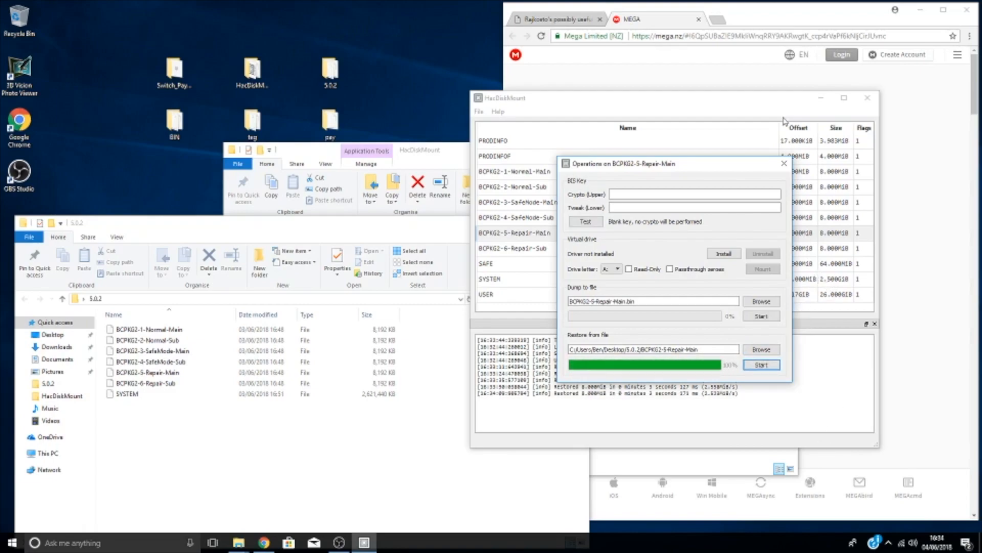
{"action": "left_click", "coordinate": [919, 416]}
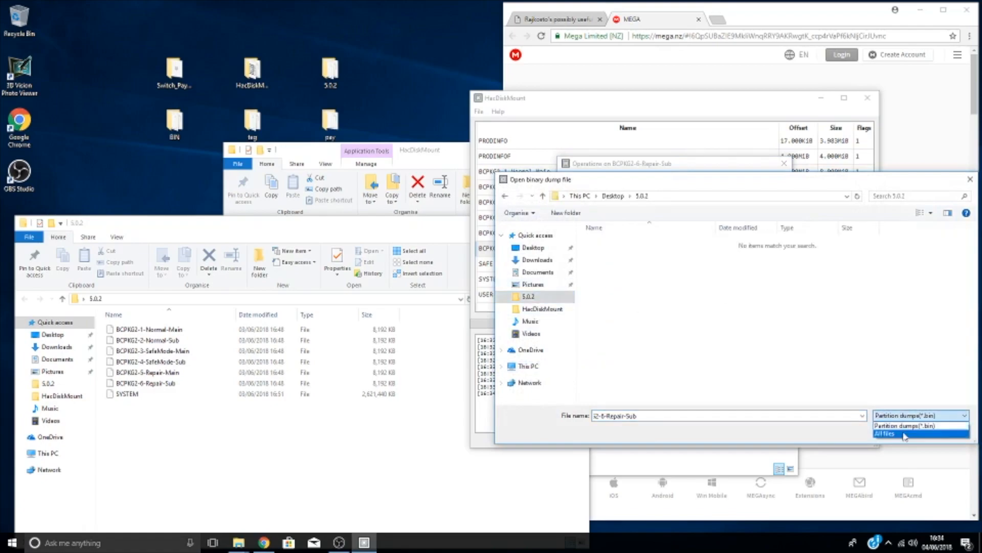